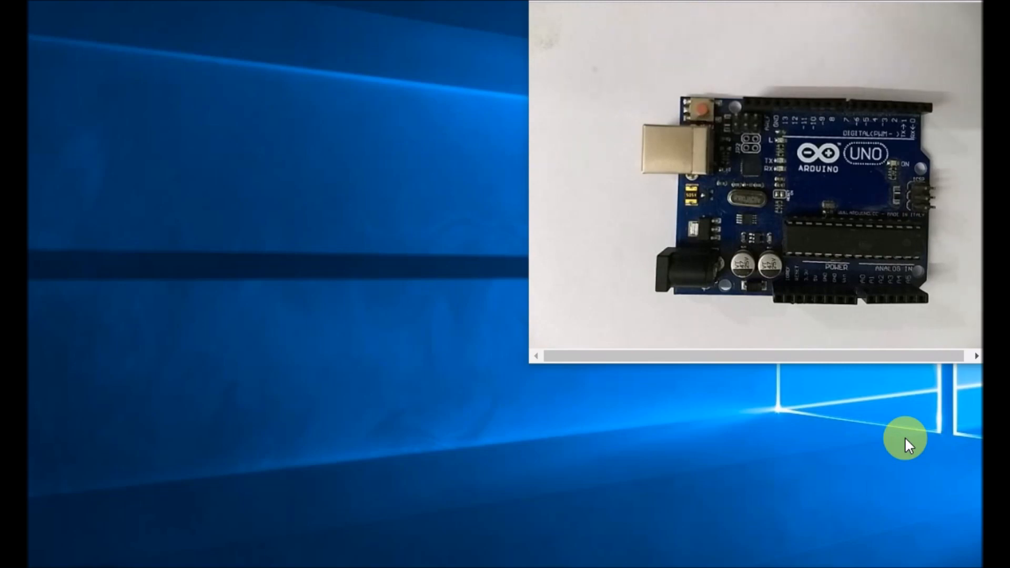
mouse_move(285, 426)
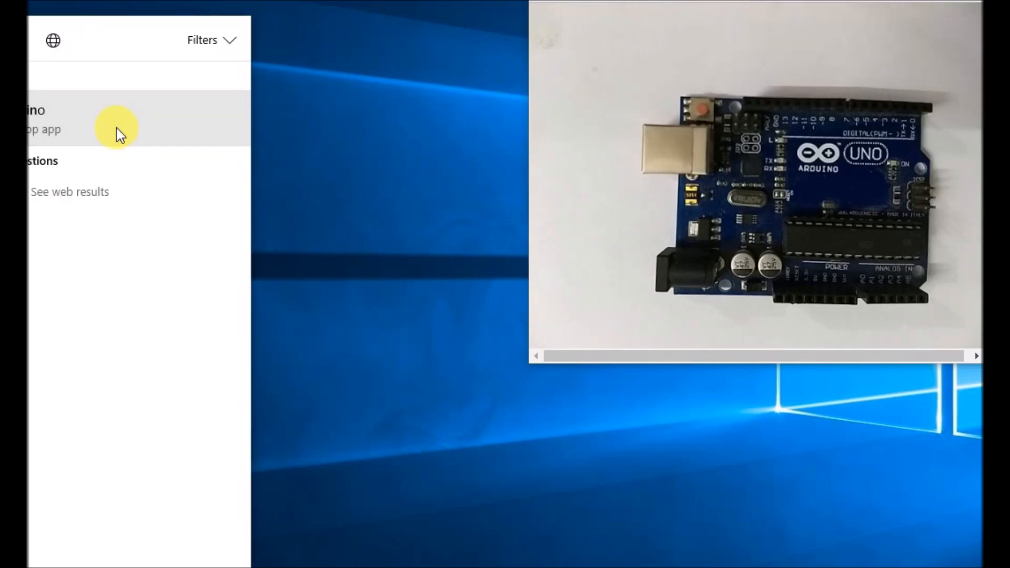
- Launch the Arduino IDE from the Start search result
click(115, 119)
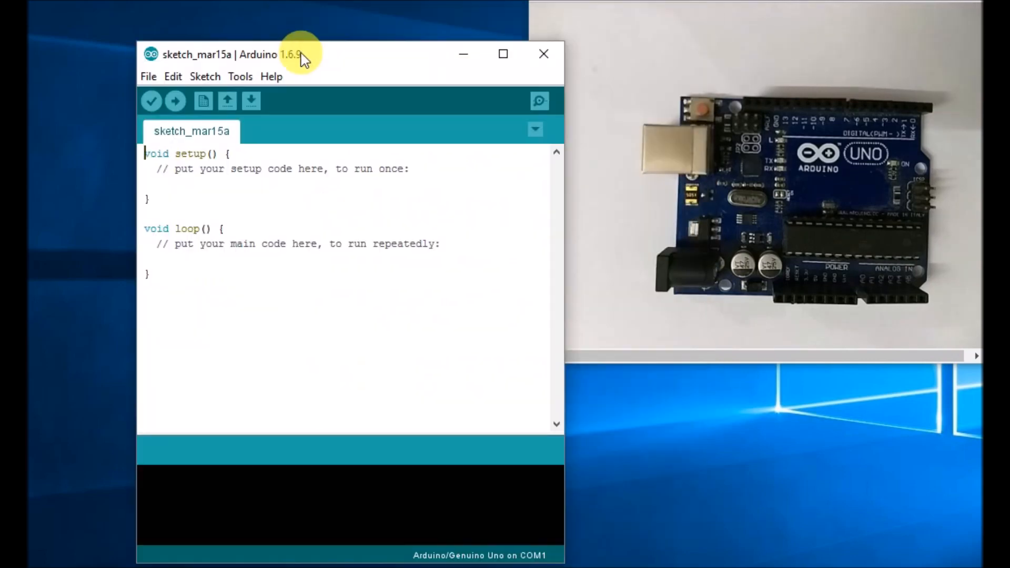
- Write pinMode(13,OUTPUT); inside the setup function body
drag(300, 54, 237, 34)
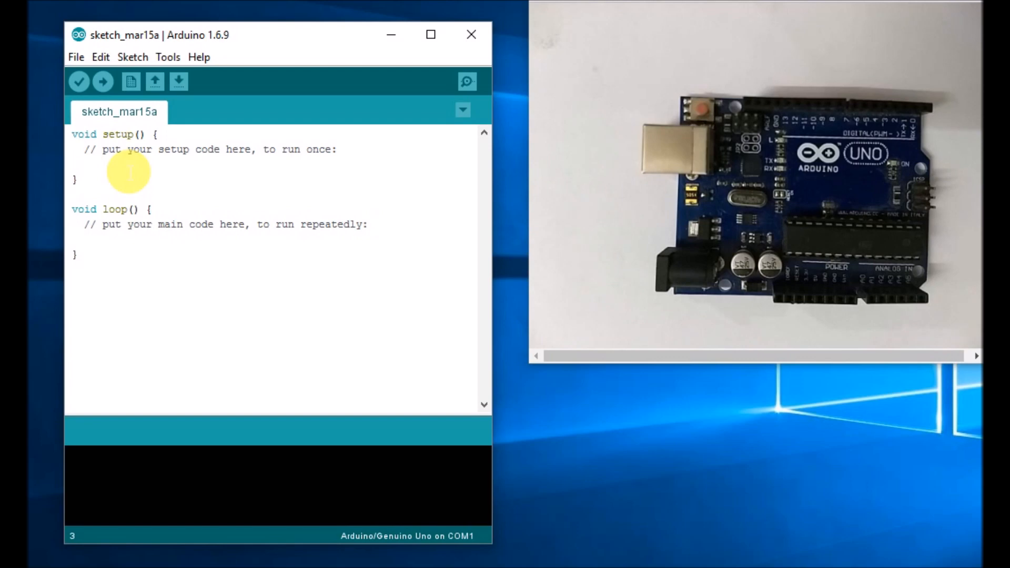
click(73, 163)
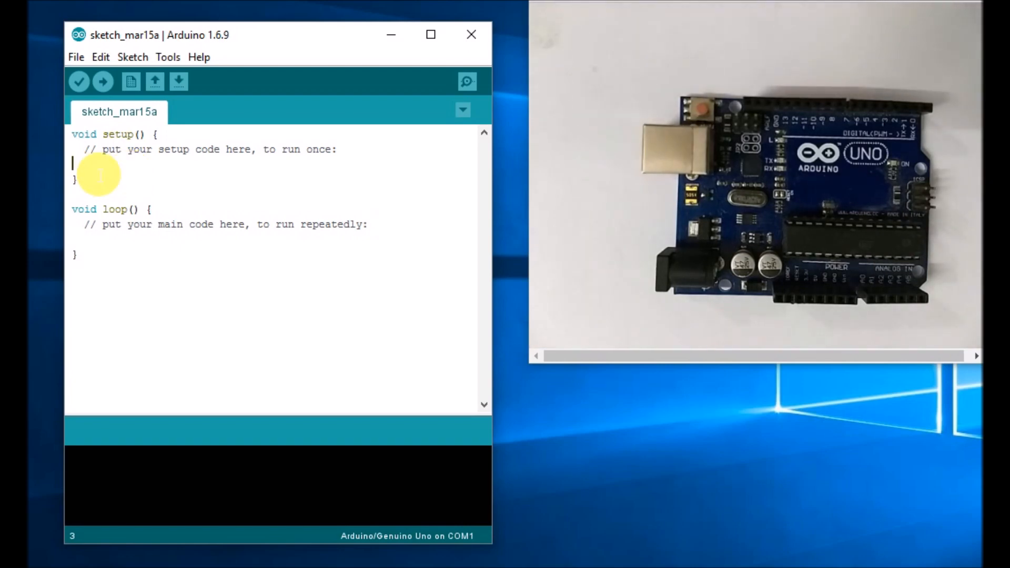
text(pin)
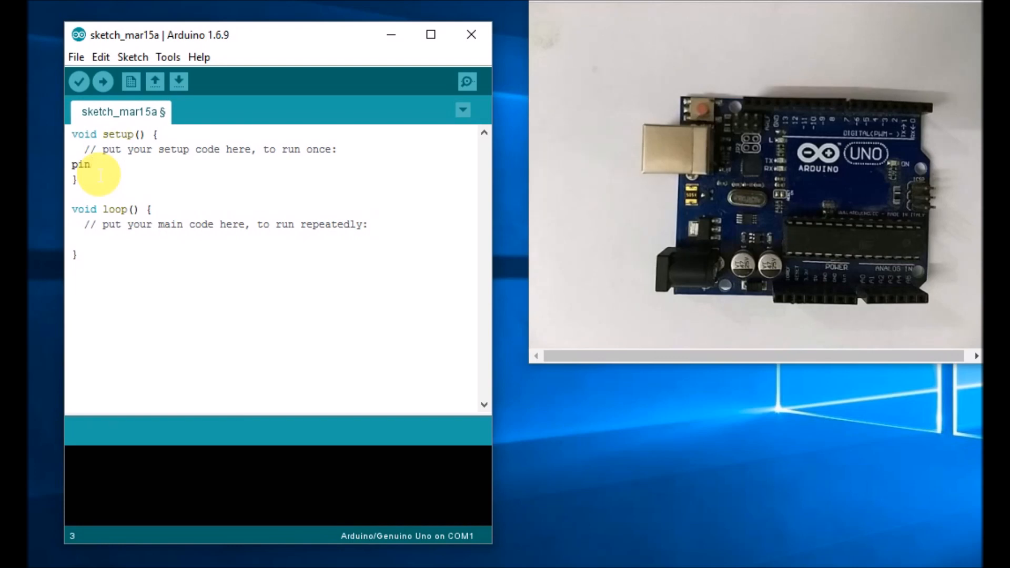
text(Mode)
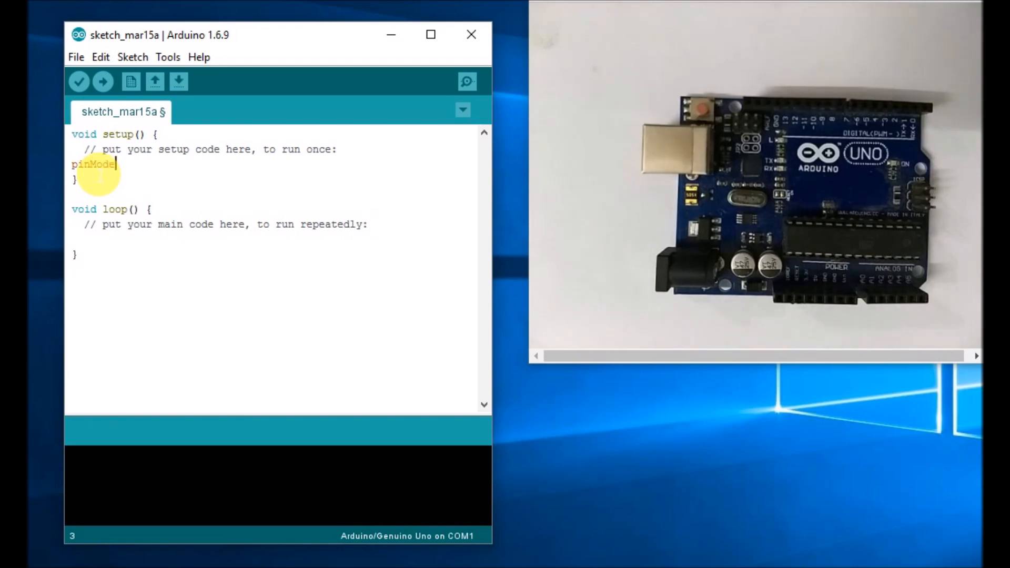
text((1)
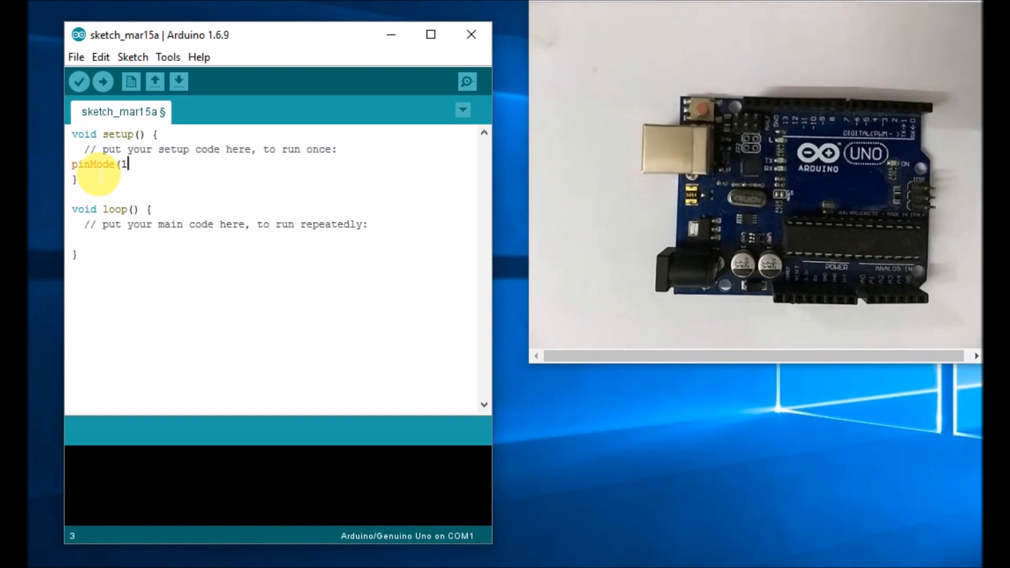
text(3,)
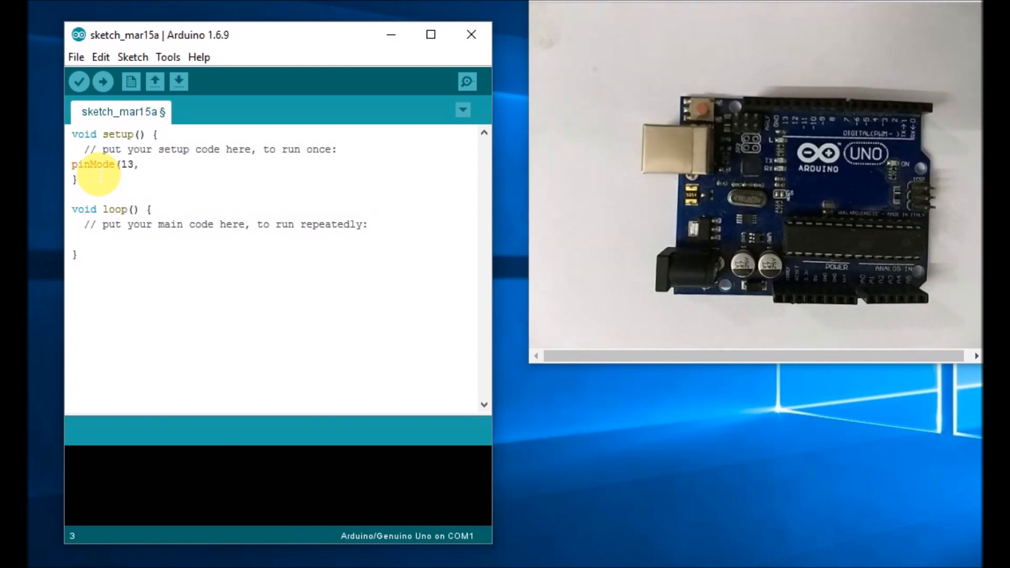
text(OUTPU)
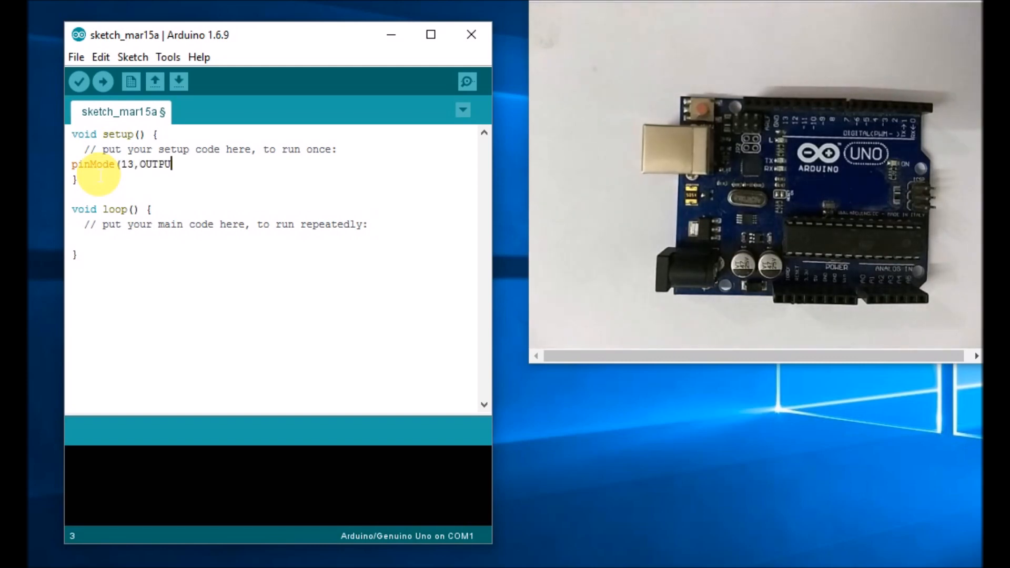
text())
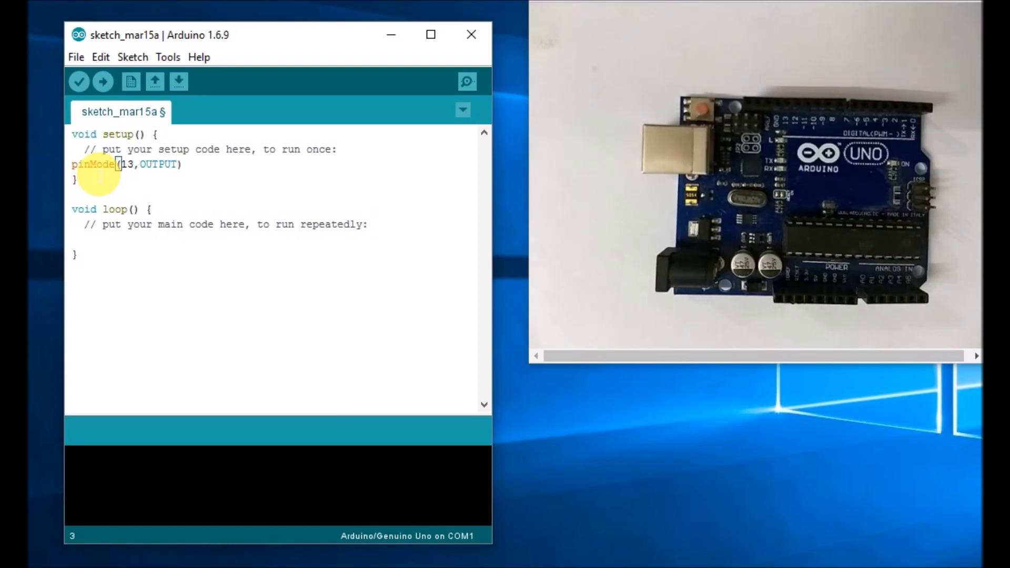
text(;)
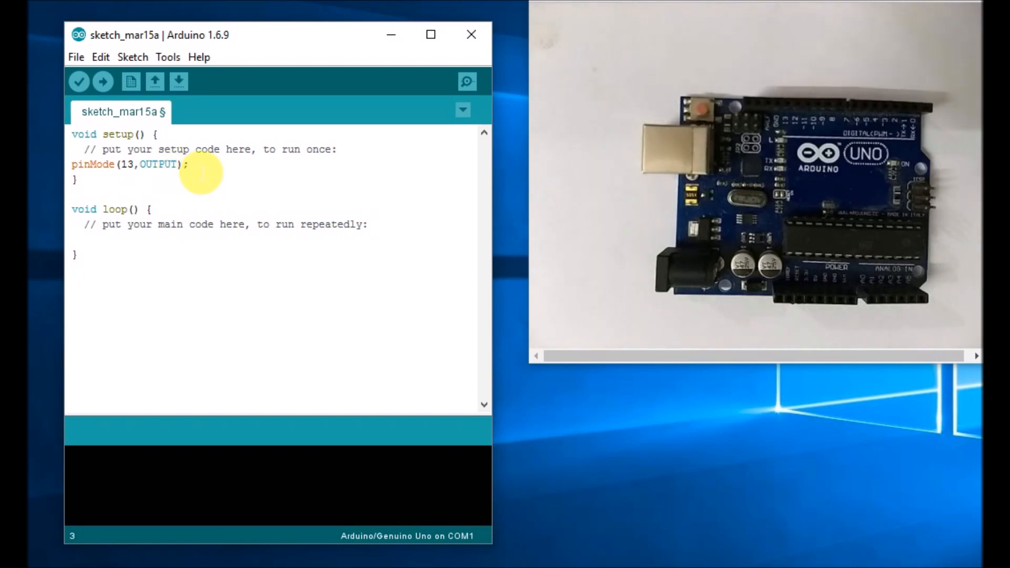
double_click(158, 164)
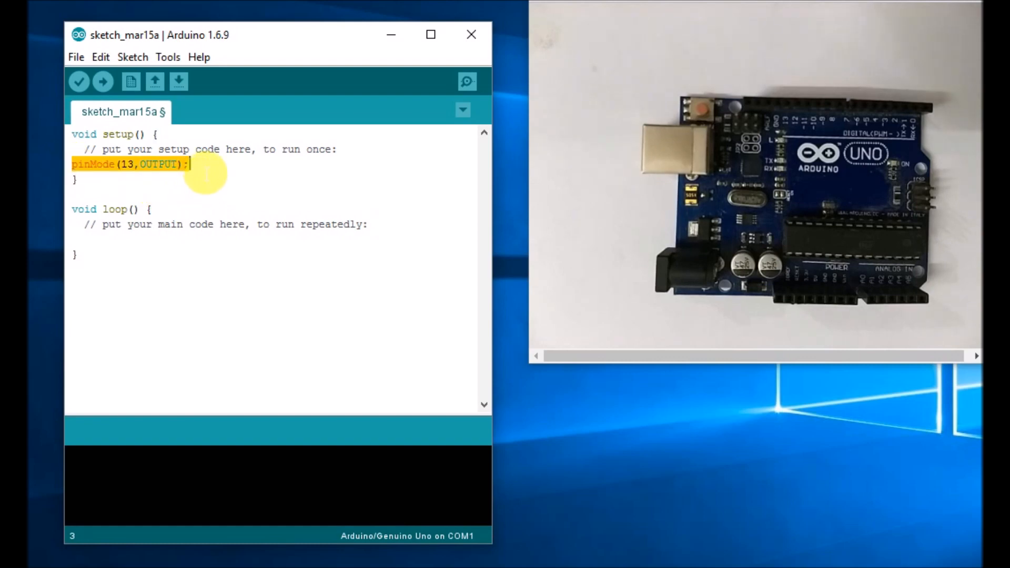
click(103, 180)
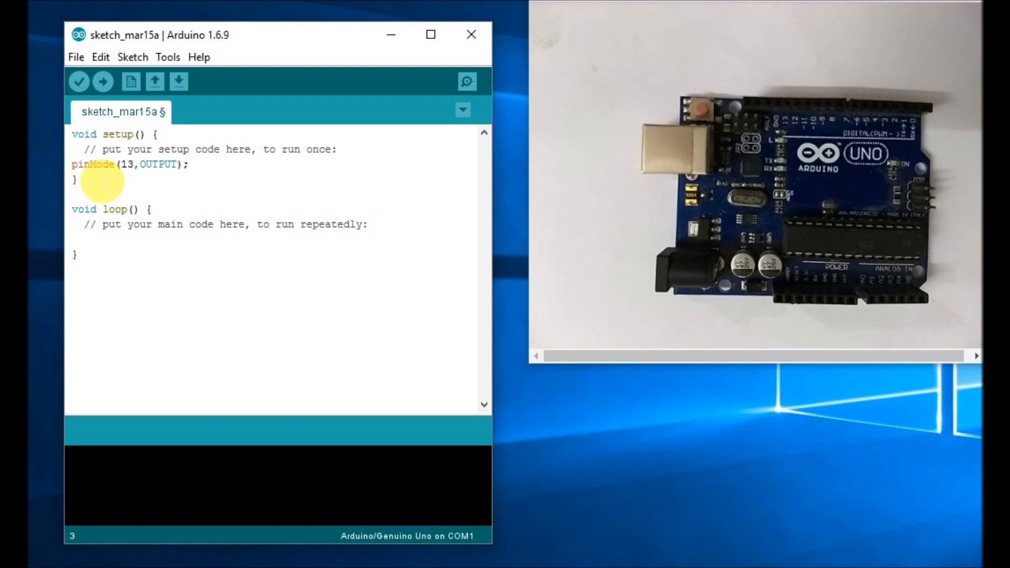
mouse_move(96, 219)
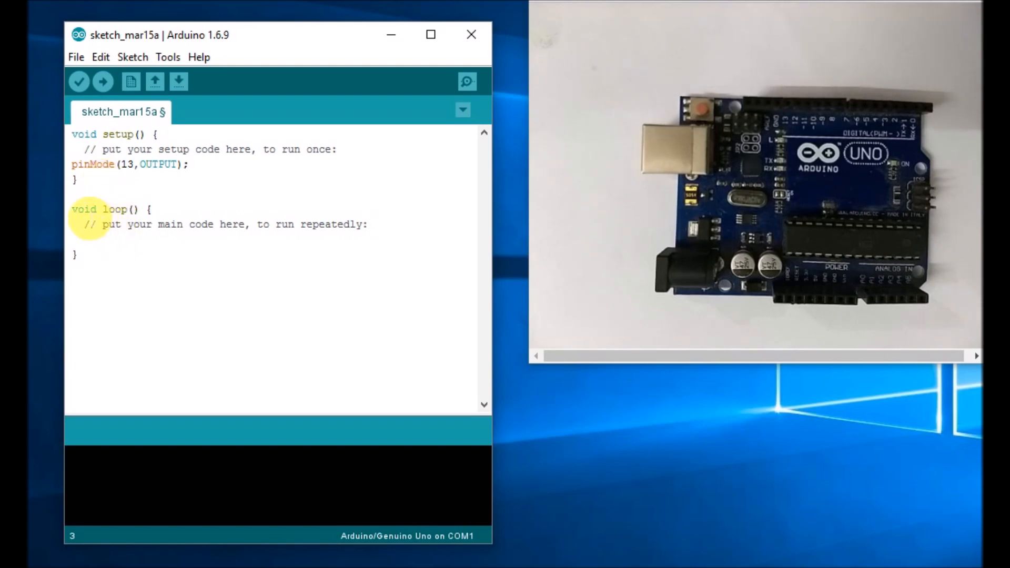
- Write digitalWrite(13,HIGH); and delay(500); at the start of loop()
drag(74, 208, 76, 254)
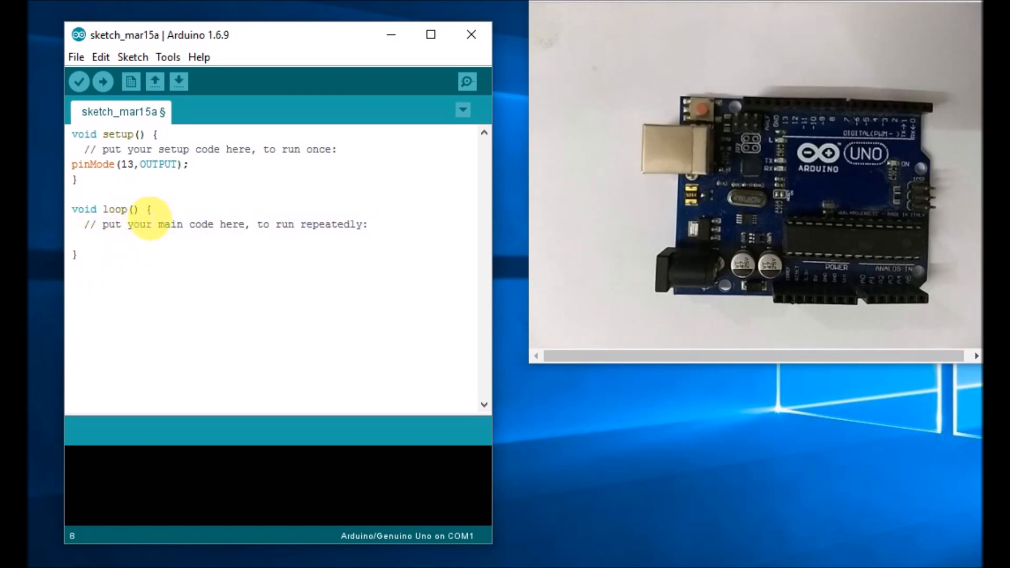
mouse_move(94, 258)
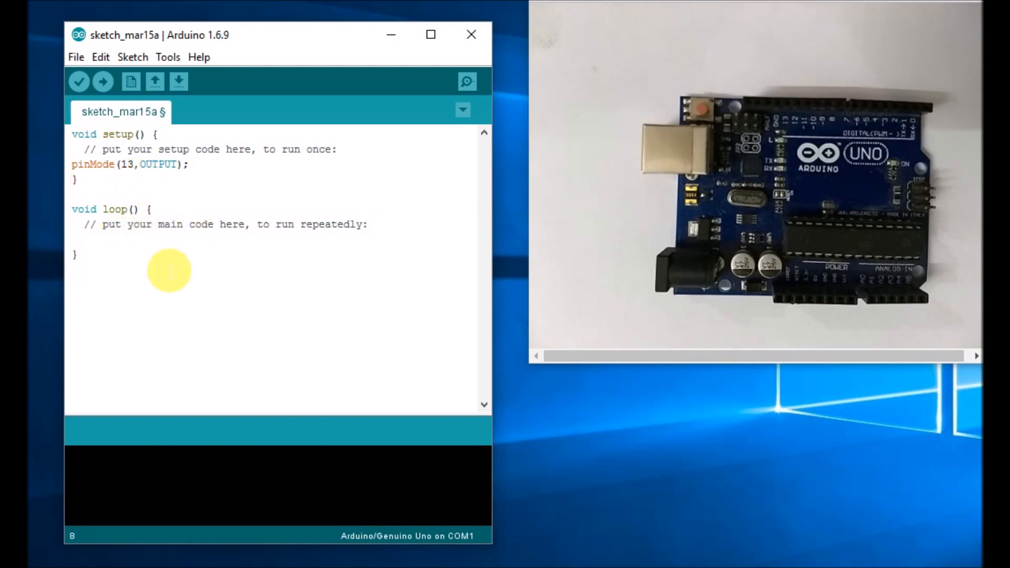
mouse_move(108, 245)
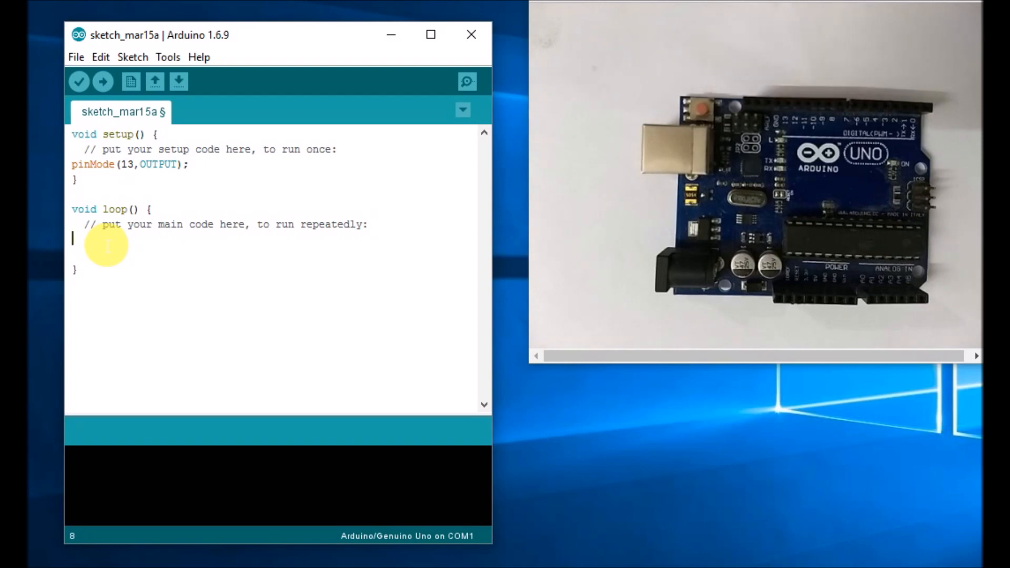
text(d)
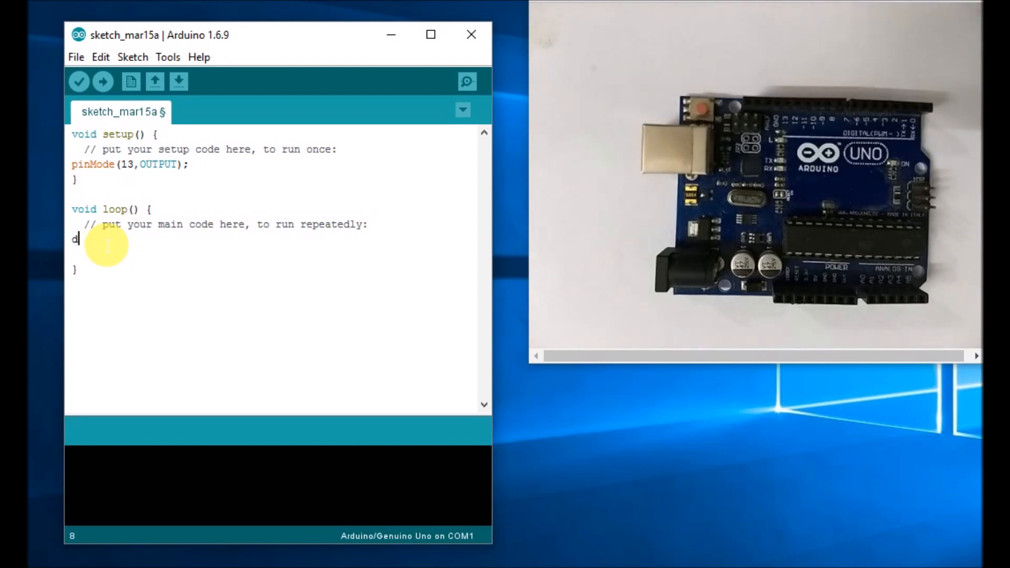
text(igitas)
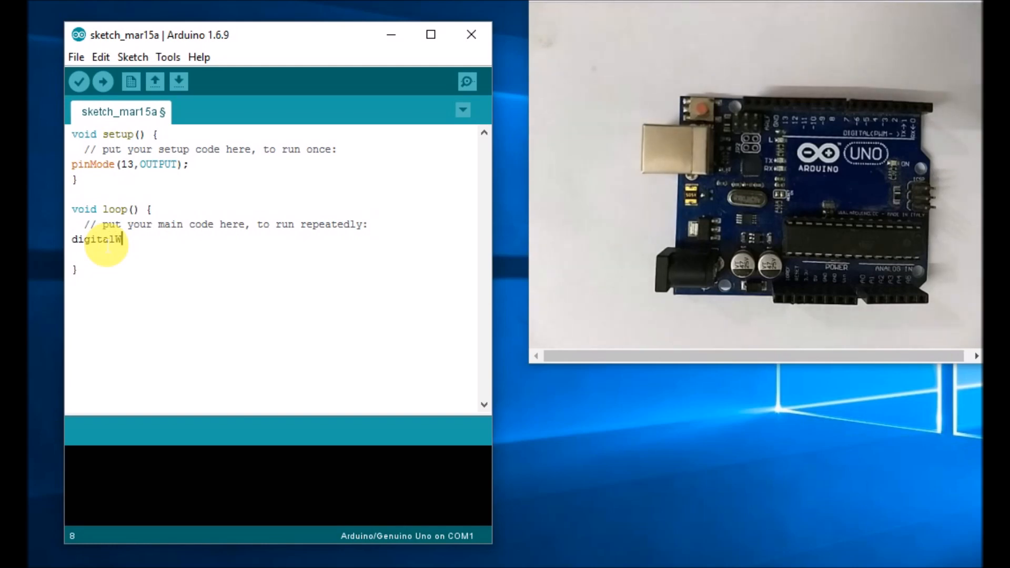
text(rite)
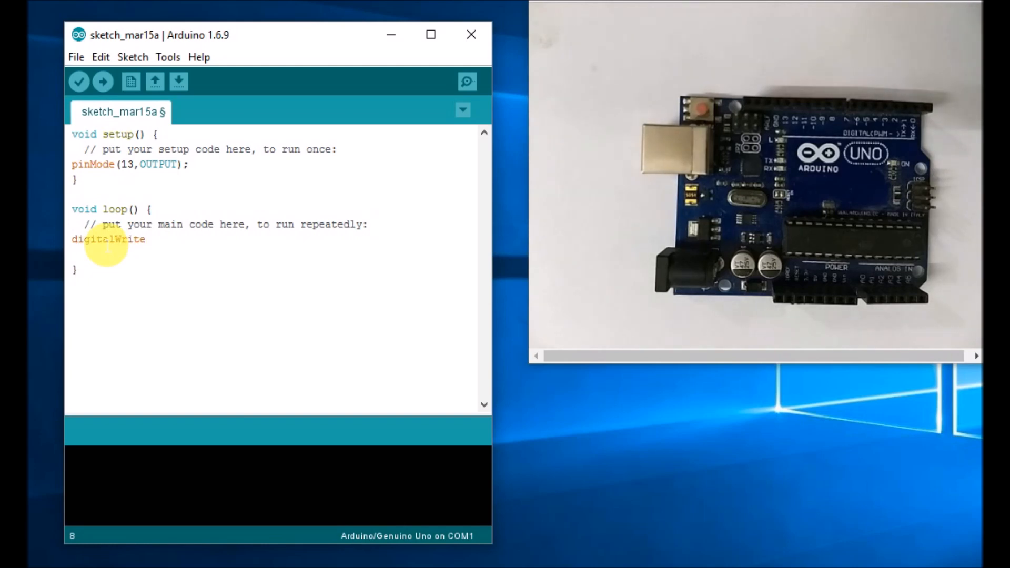
text((13)
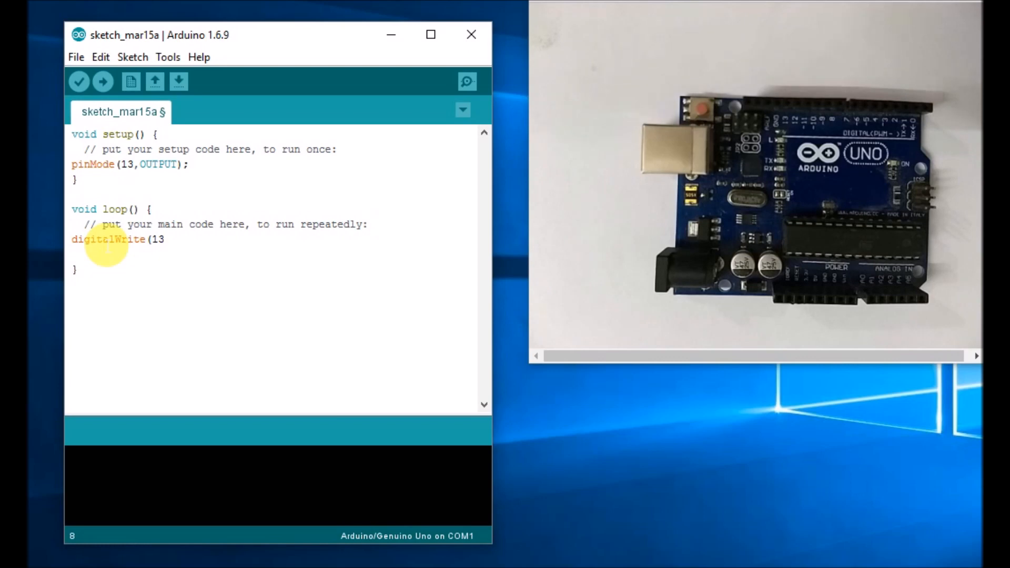
text(,HIGH);)
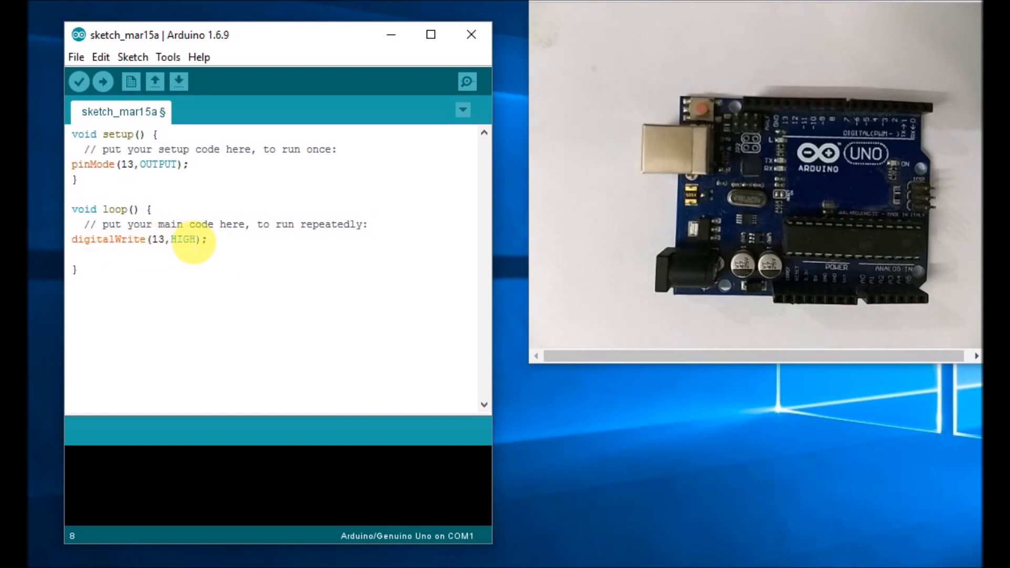
mouse_move(286, 255)
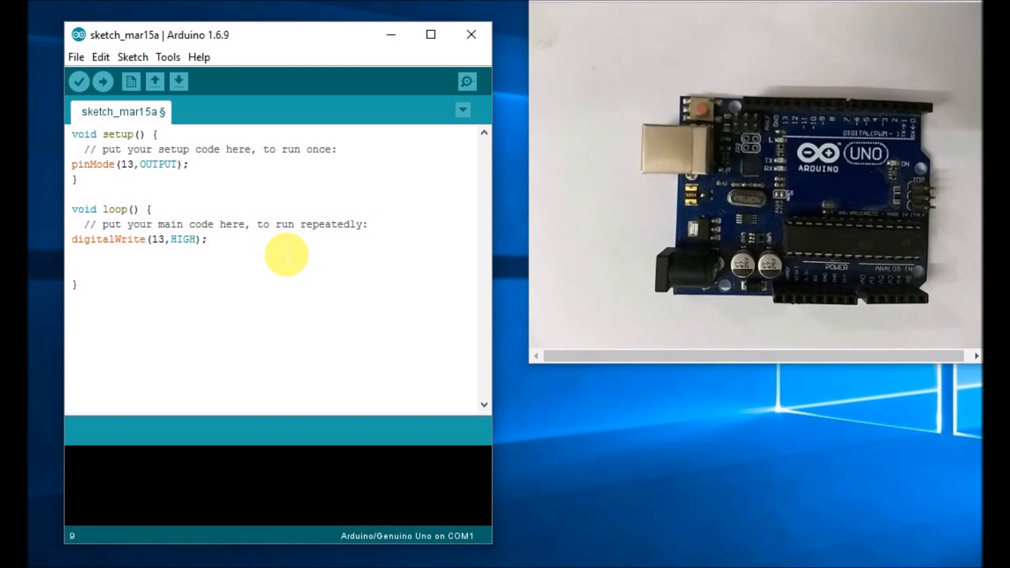
text(d)
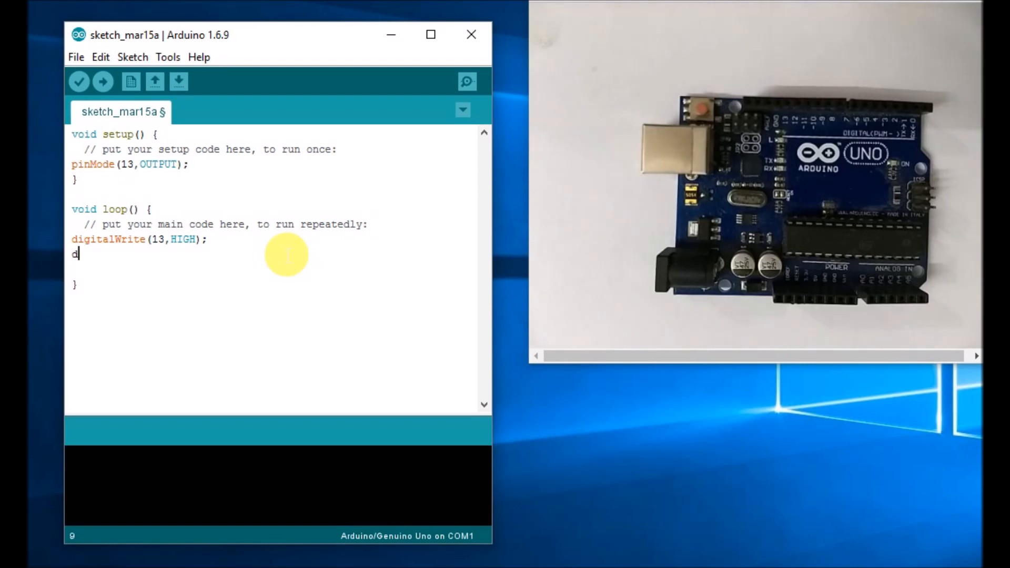
text(elay)
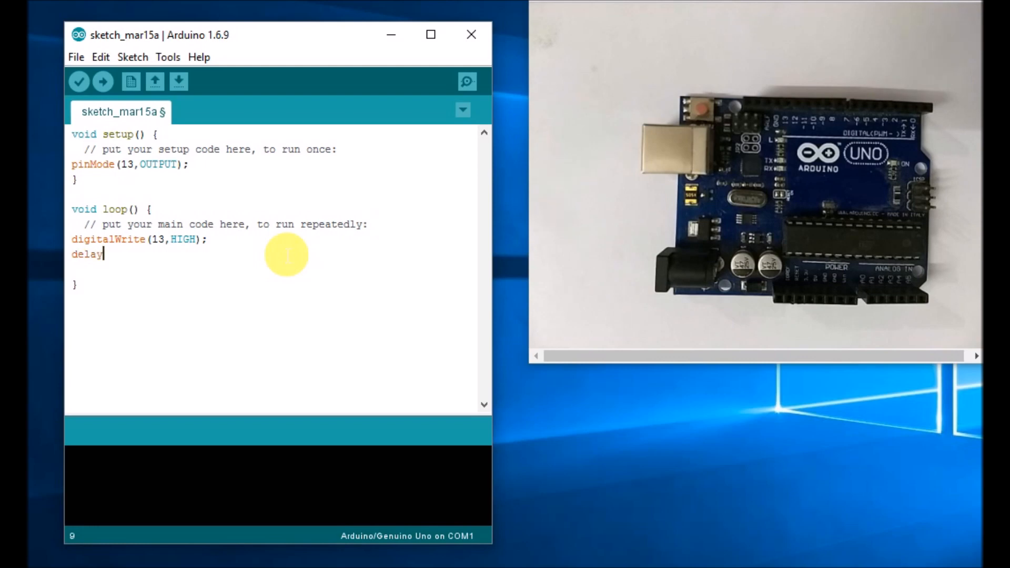
text(()
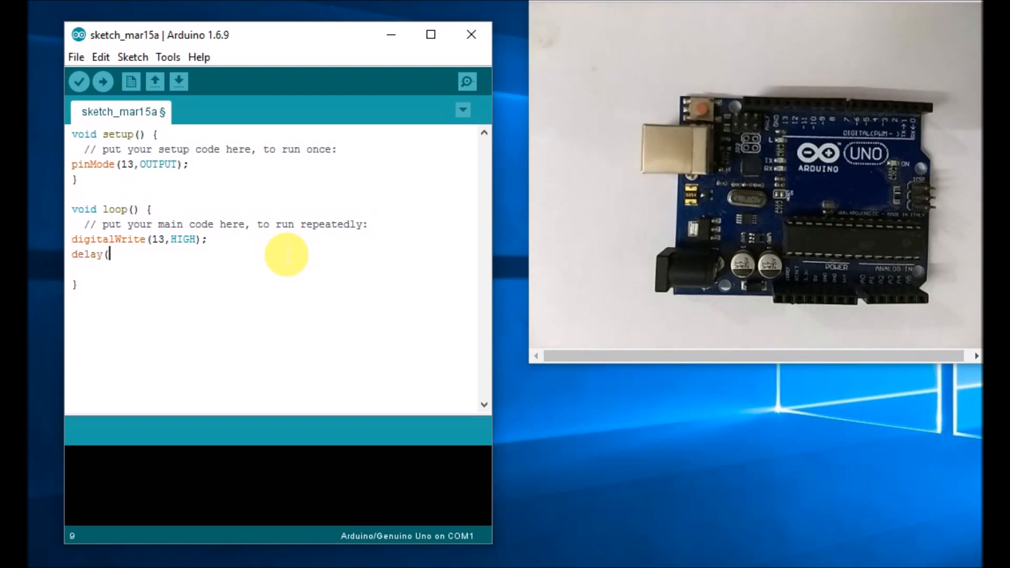
text(500))
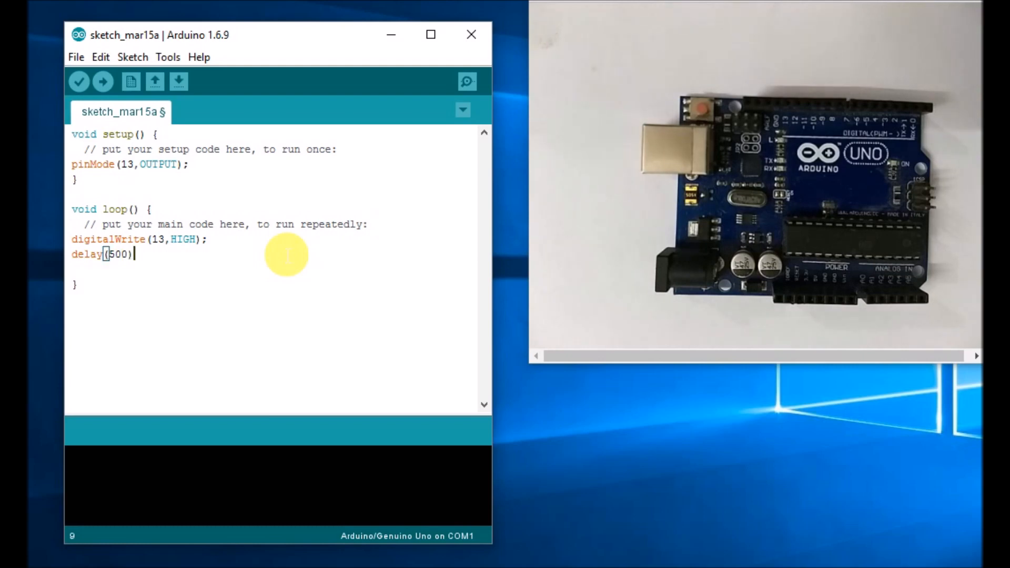
- Add digitalWrite(13,LOW); and delay(500); to complete the blink loop
double_click(119, 254)
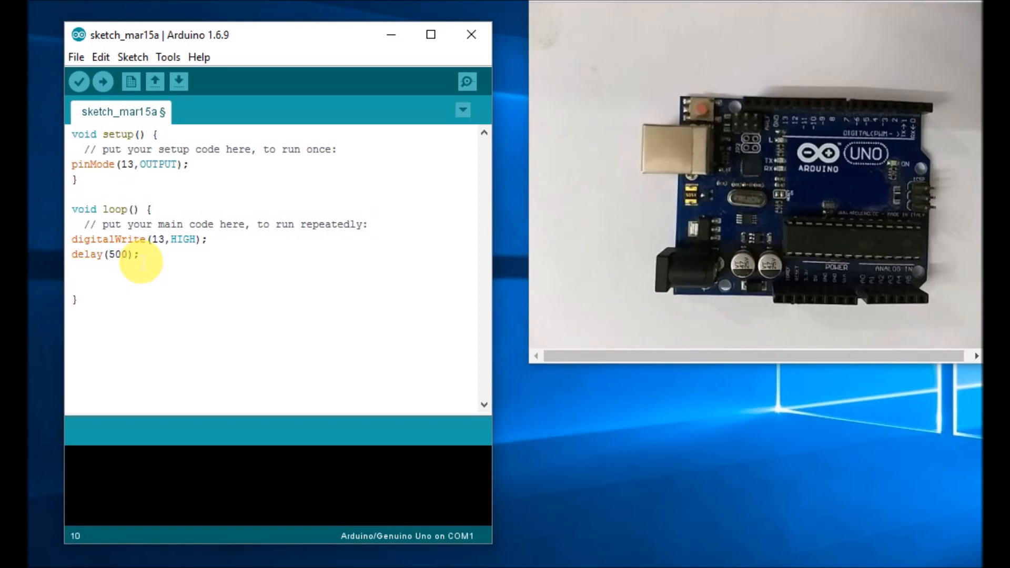
text(digit)
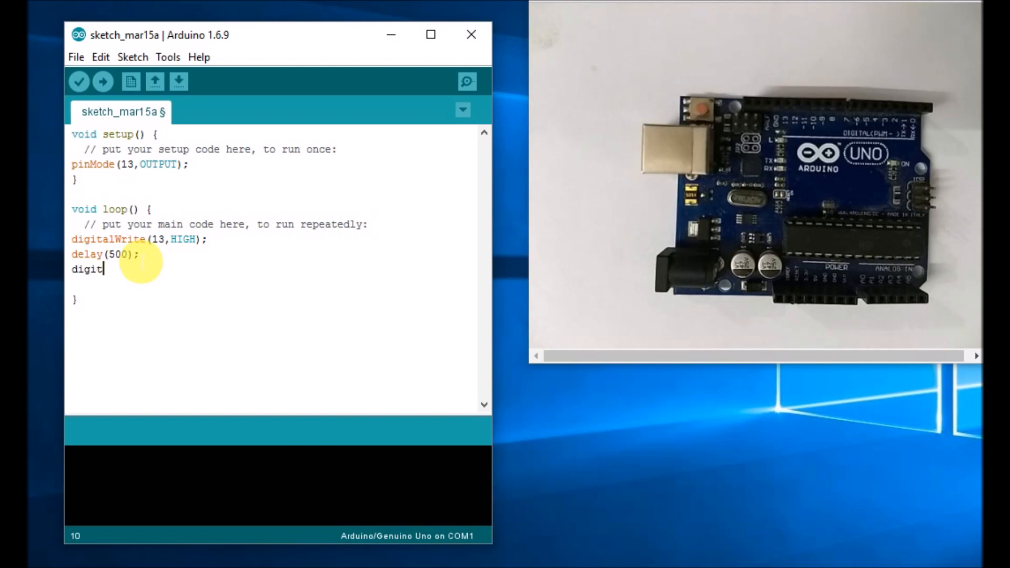
text(alW)
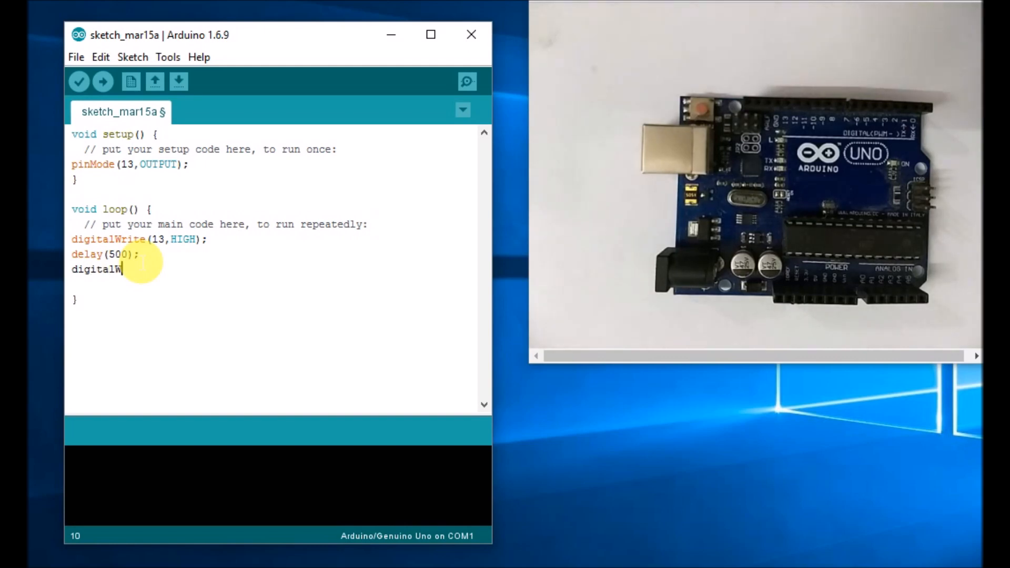
text(rite)
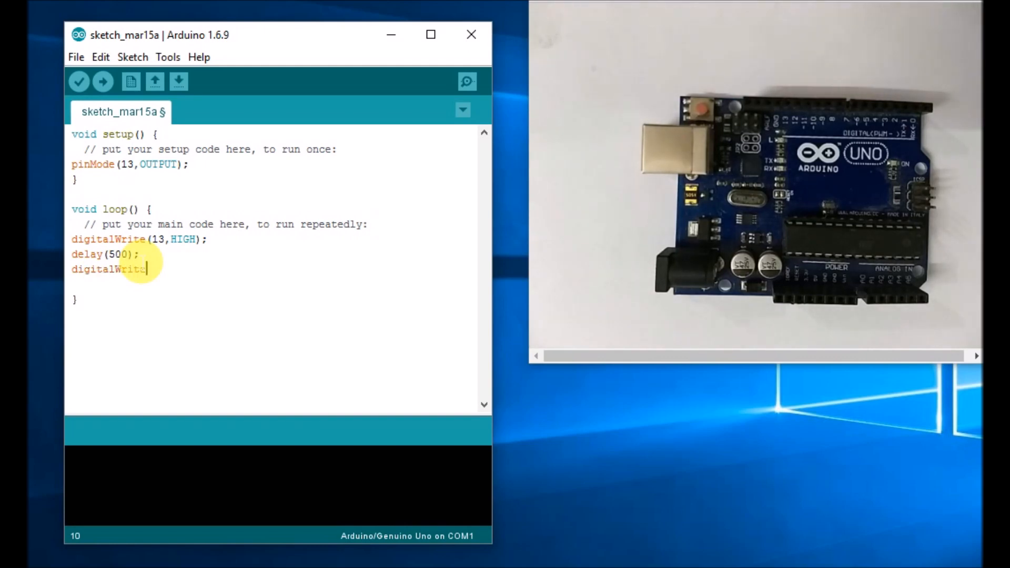
text((13,)
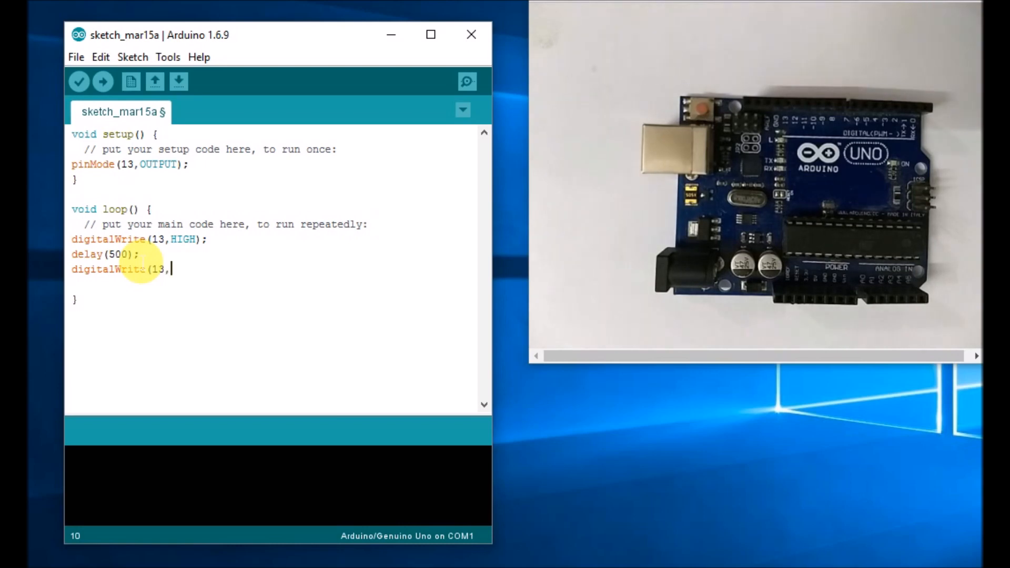
text(LO)
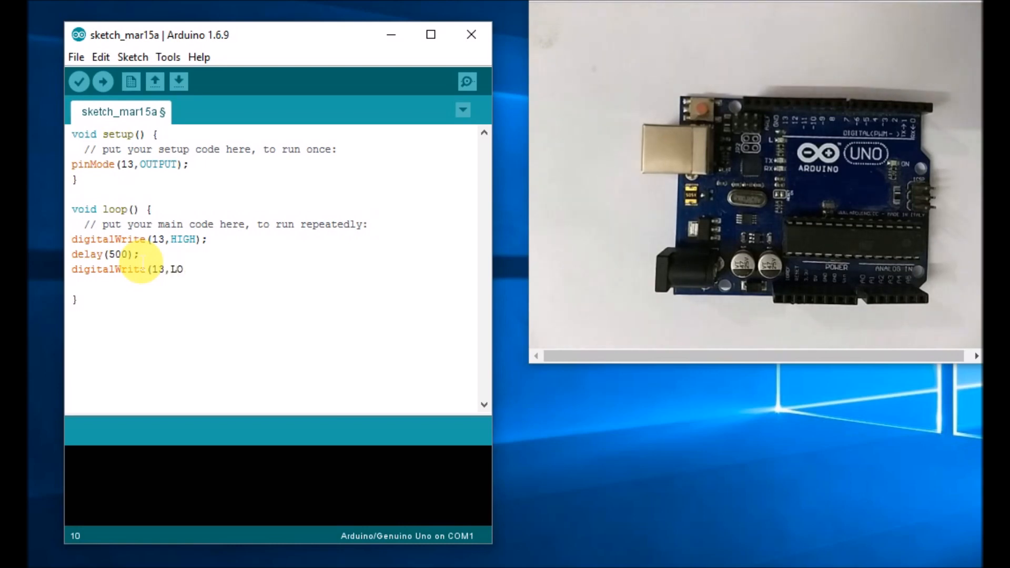
text(W);)
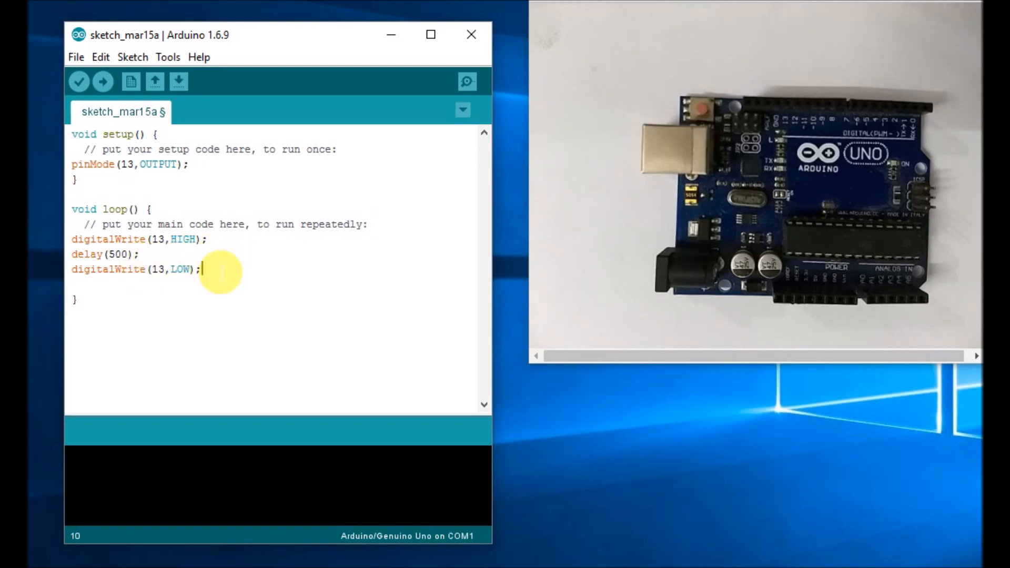
key(Enter)
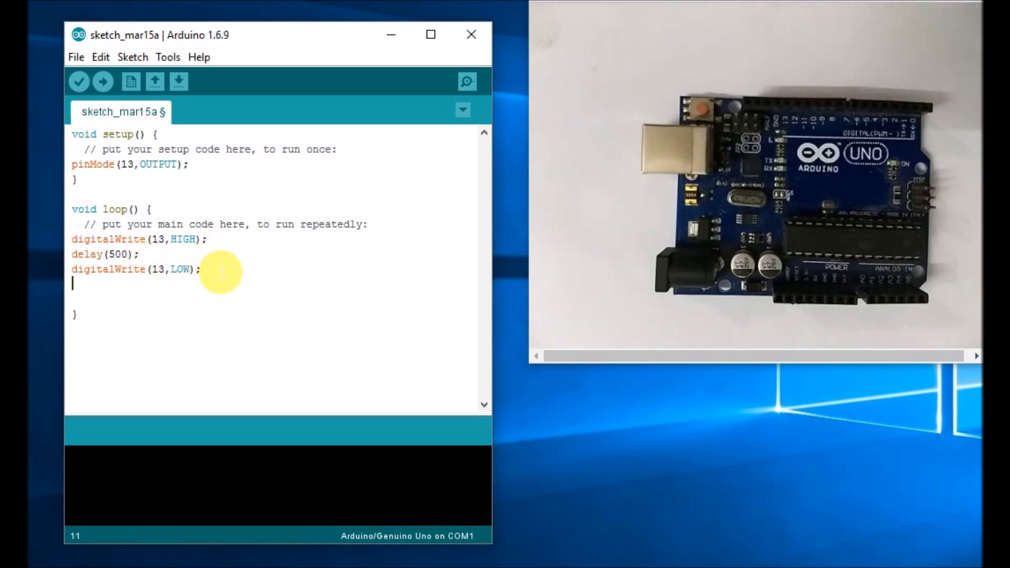
text(de)
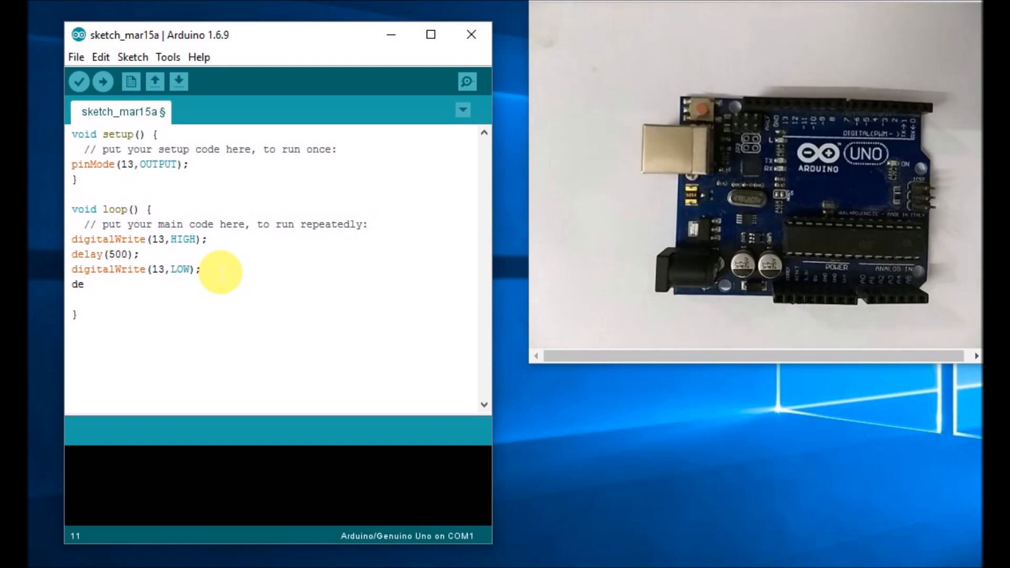
text(lay)
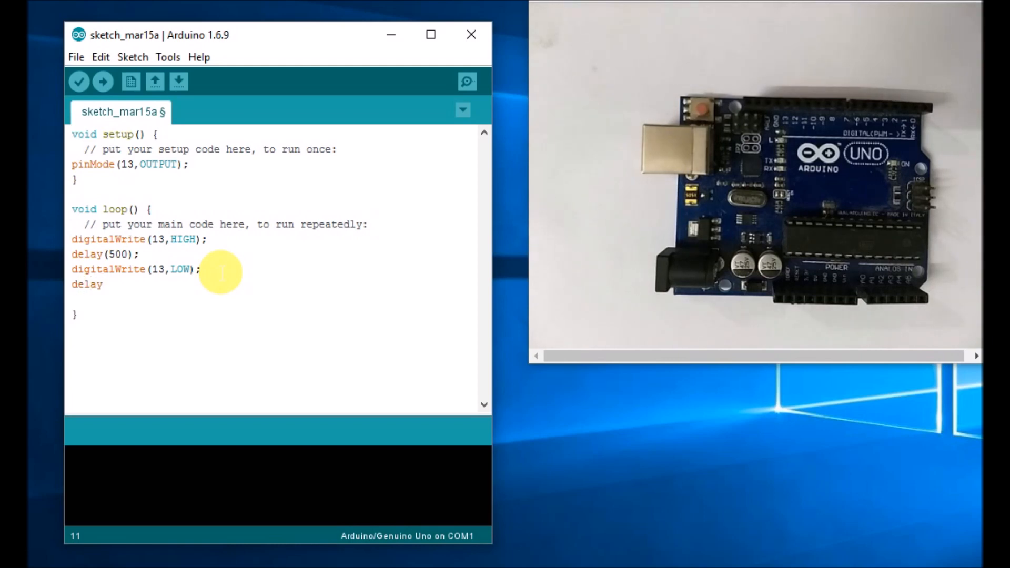
text((5)
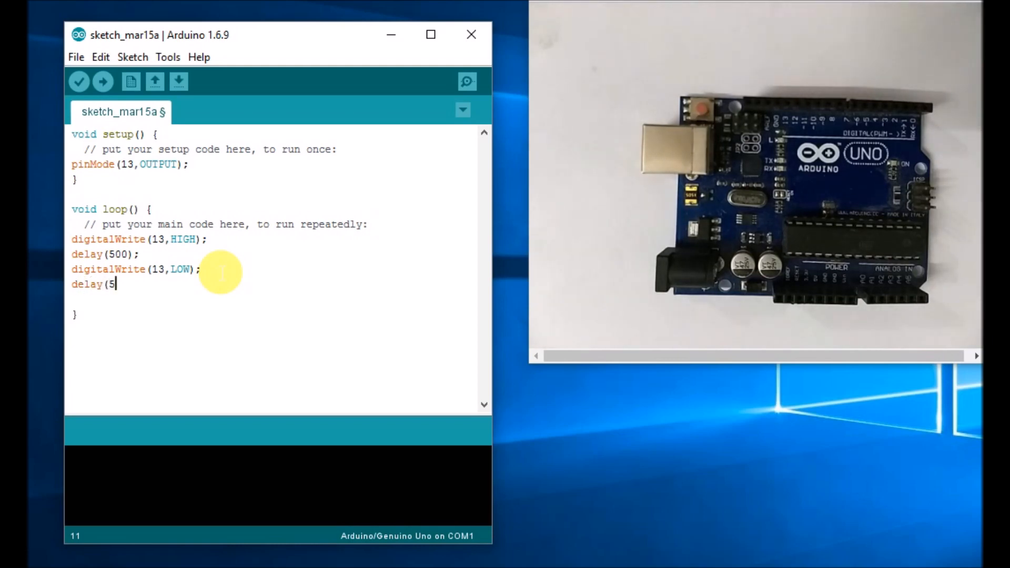
text(00);)
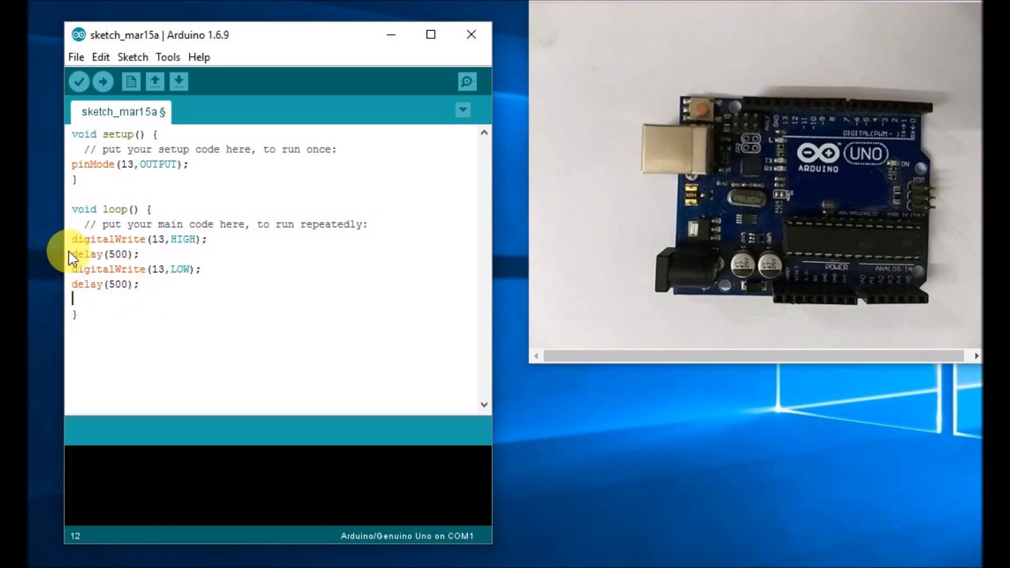
drag(72, 239, 139, 254)
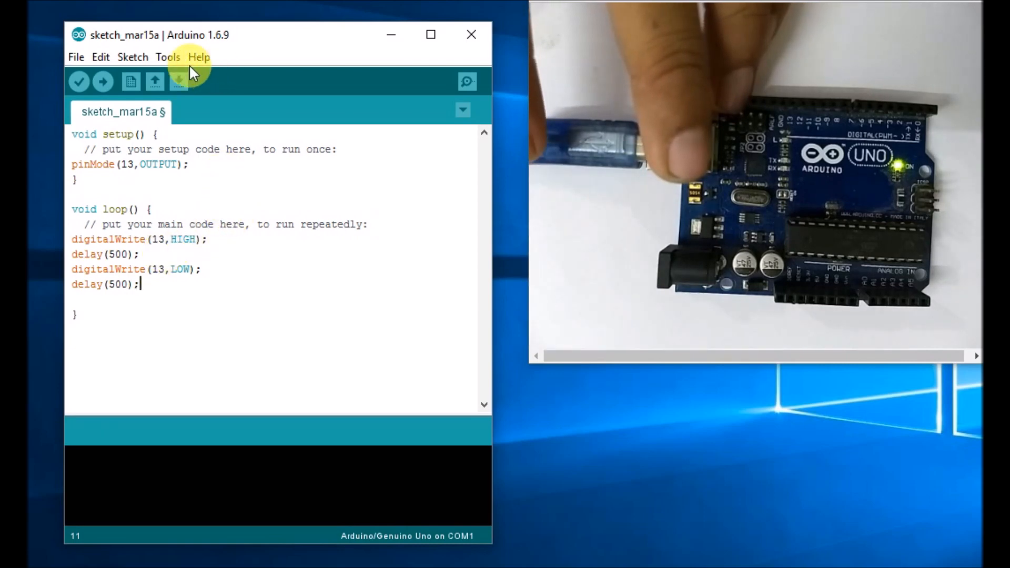
- Select COM4 (Arduino/Genuino Uno) as the upload port in Tools
click(168, 57)
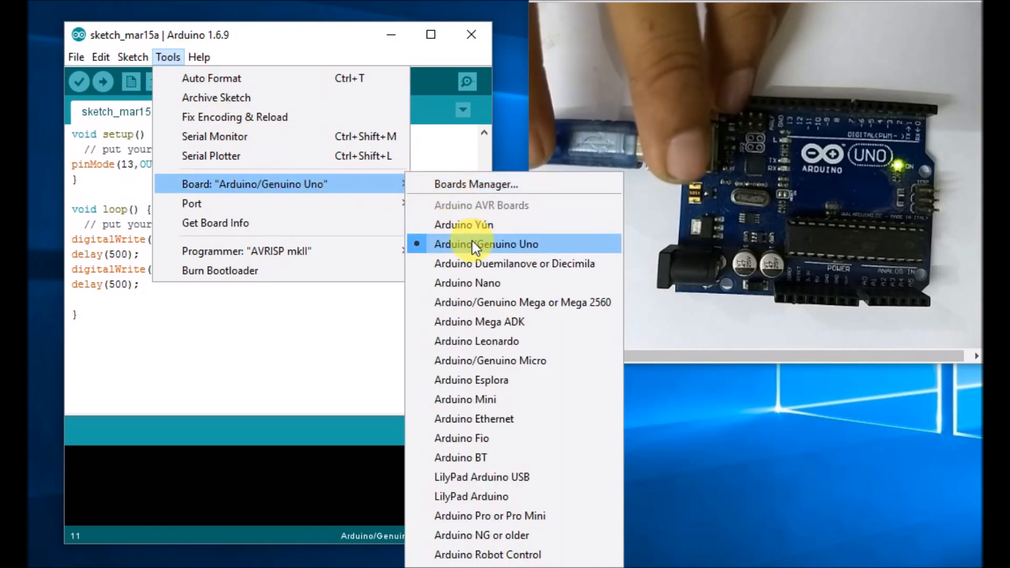
mouse_move(338, 193)
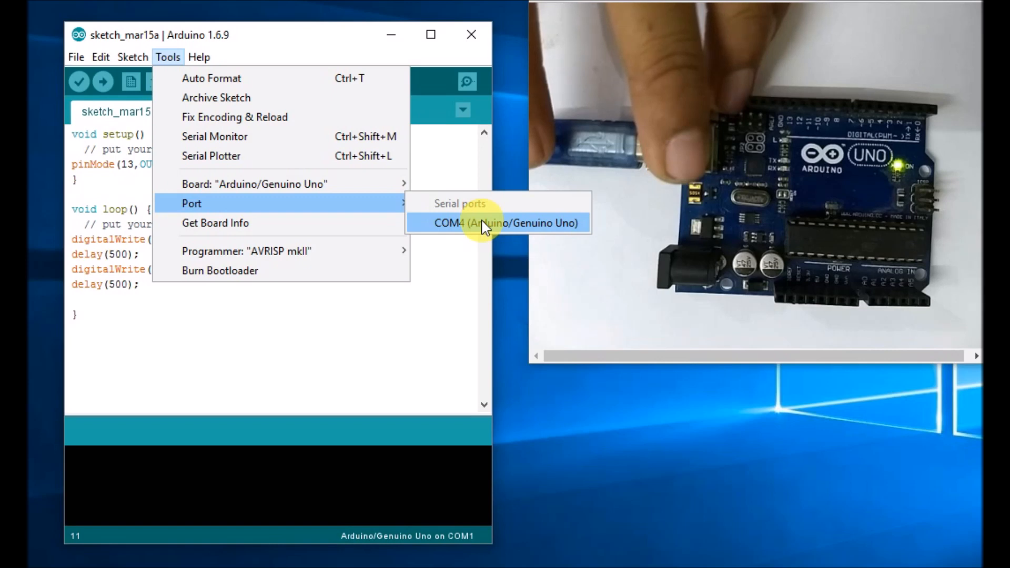
click(507, 223)
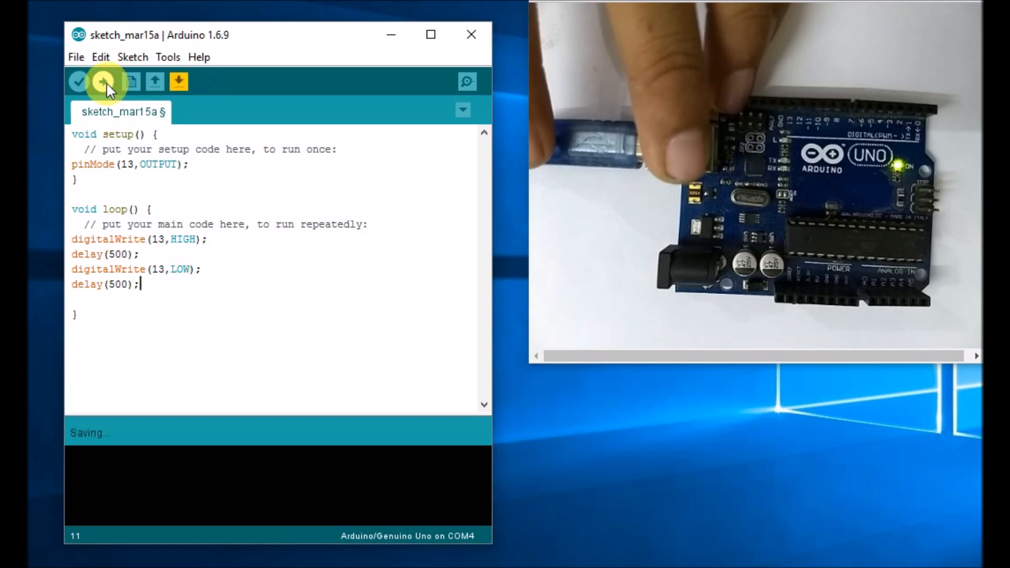
- Upload the sketch, saving it under the name blink when prompted
click(102, 81)
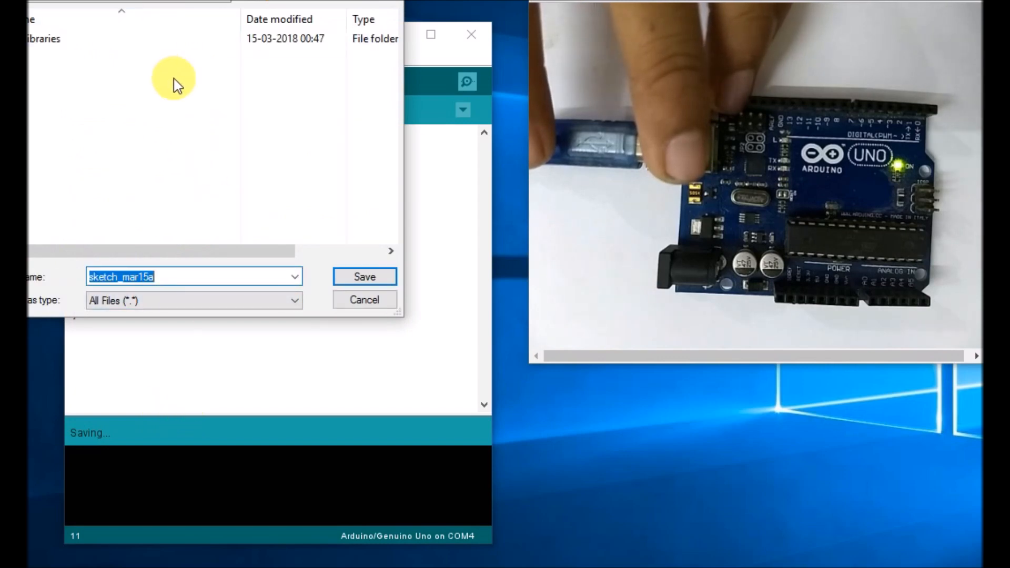
text(blink)
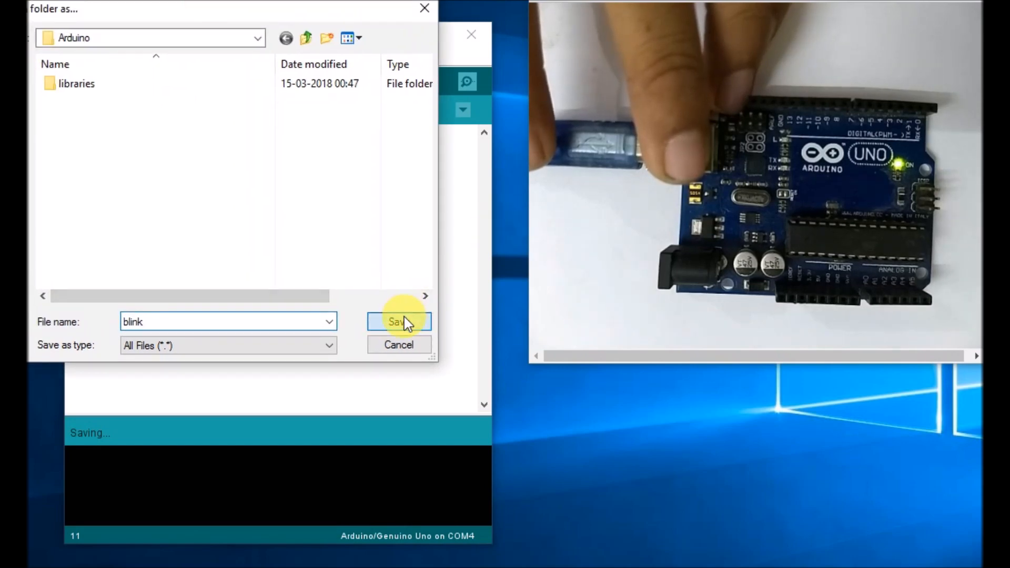
click(399, 323)
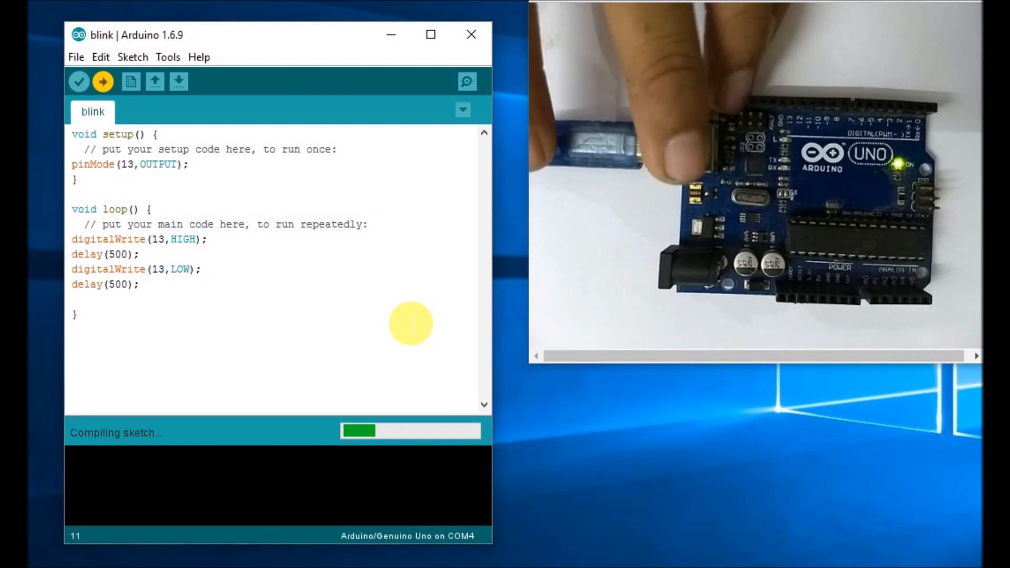
mouse_move(404, 393)
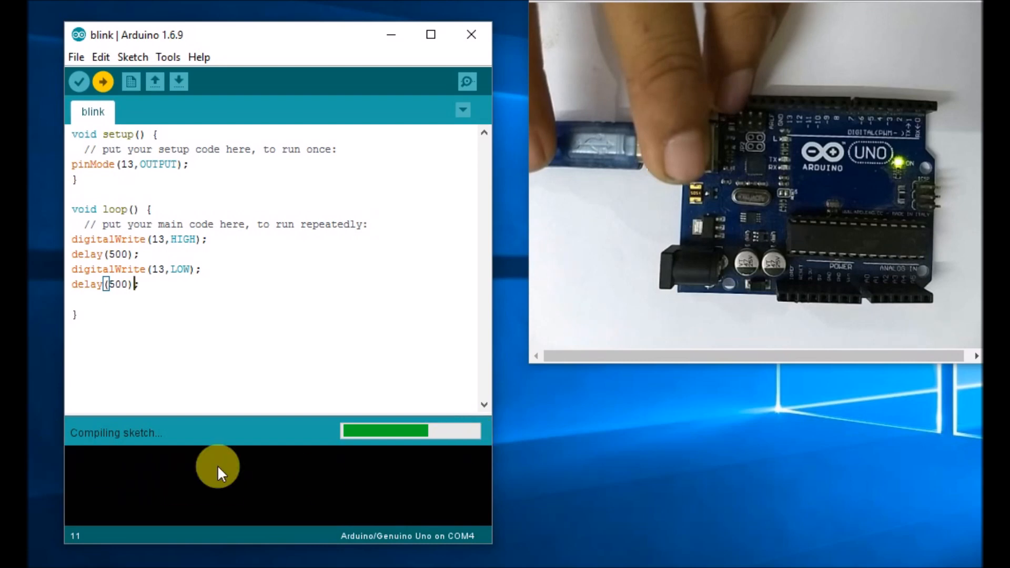
mouse_move(406, 501)
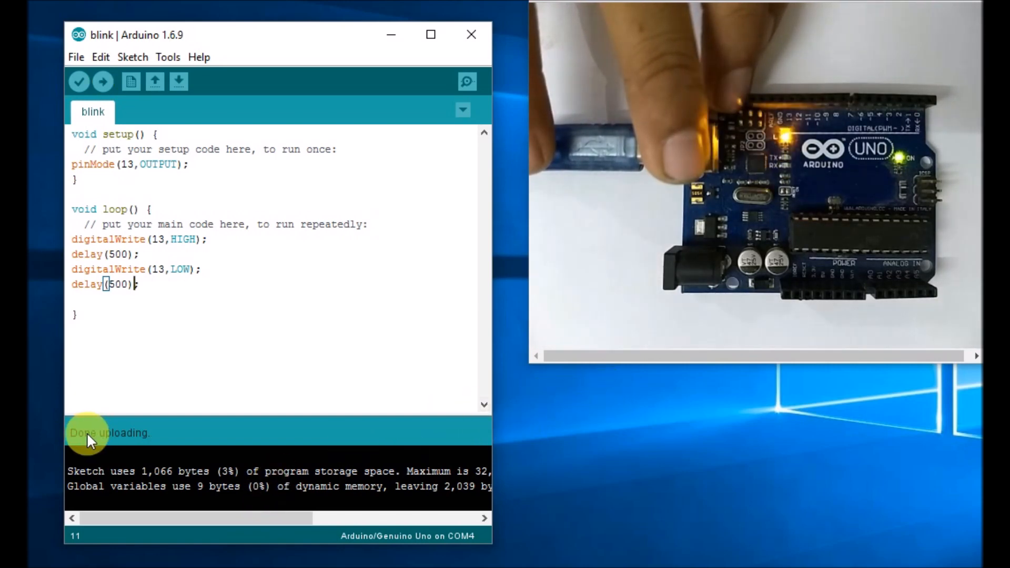
mouse_move(116, 448)
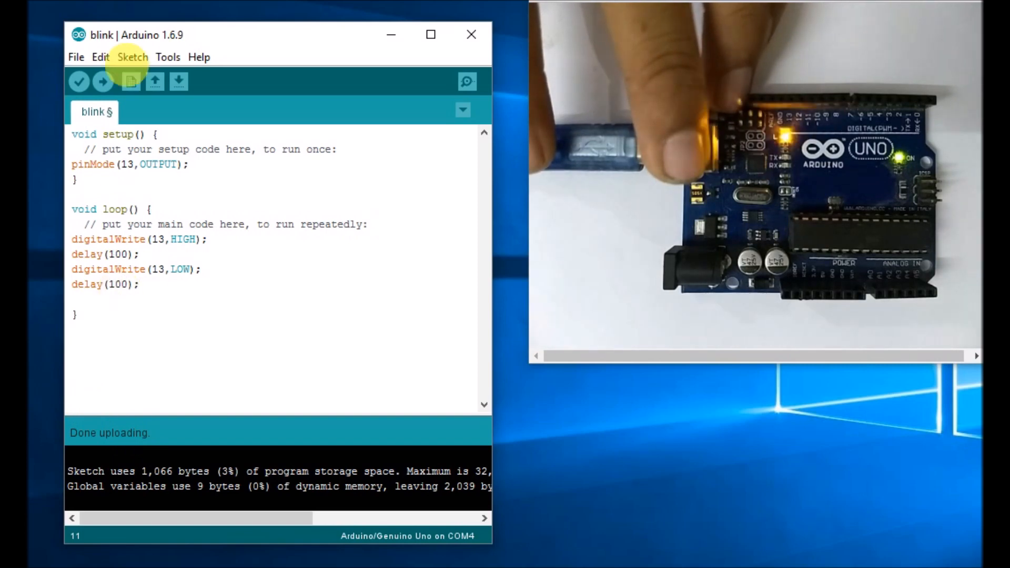
- Upload the sketch again with both delays shortened to 100 ms
click(79, 81)
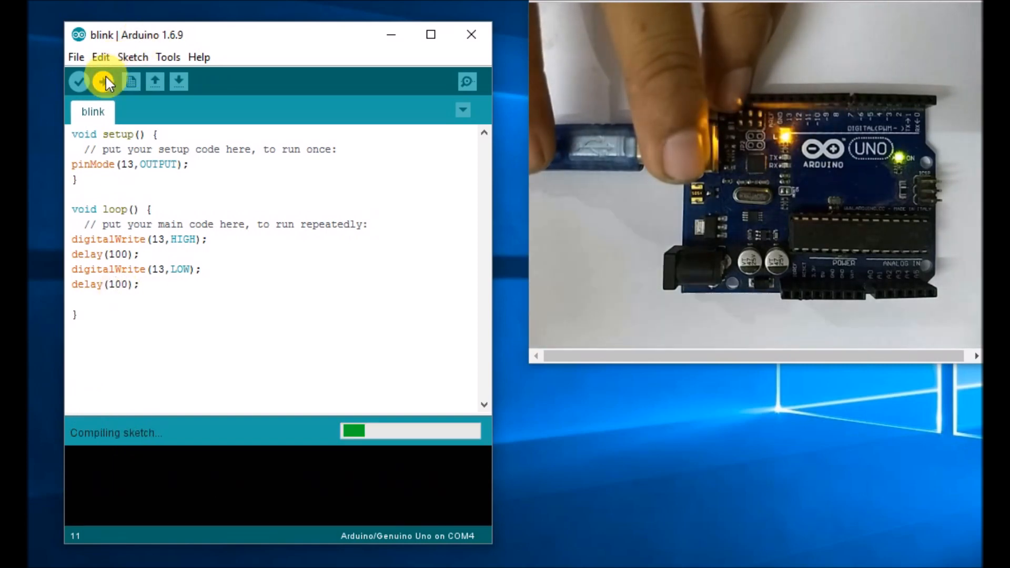